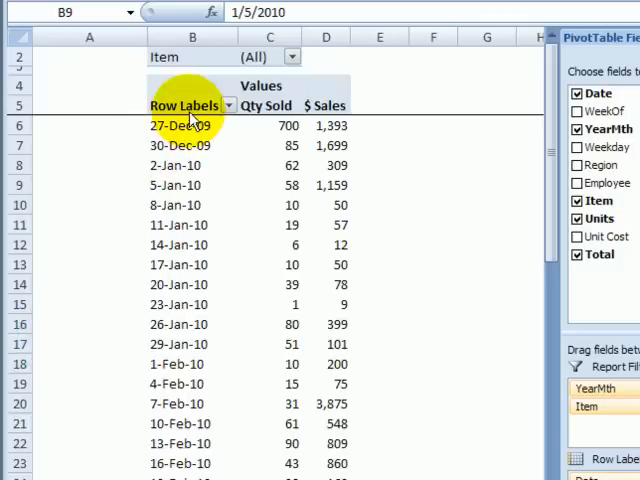
{"action": "mouse_move", "coordinate": [196, 108]}
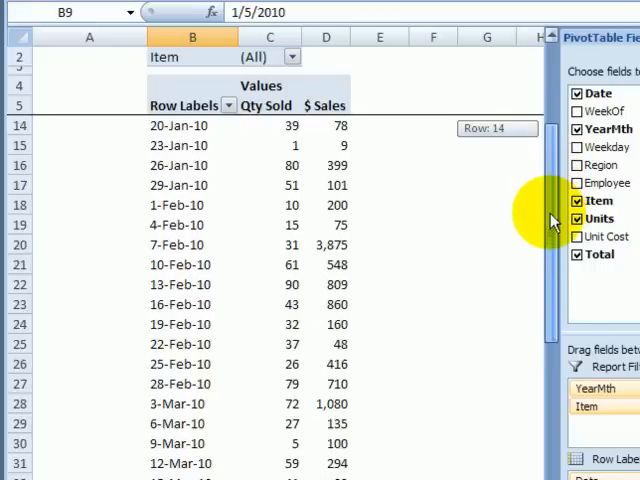
Review the Row Labels sort/filter dropdown and close it without changing anything
{"action": "scroll", "scroll_direction": "down", "scroll_amount": 3}
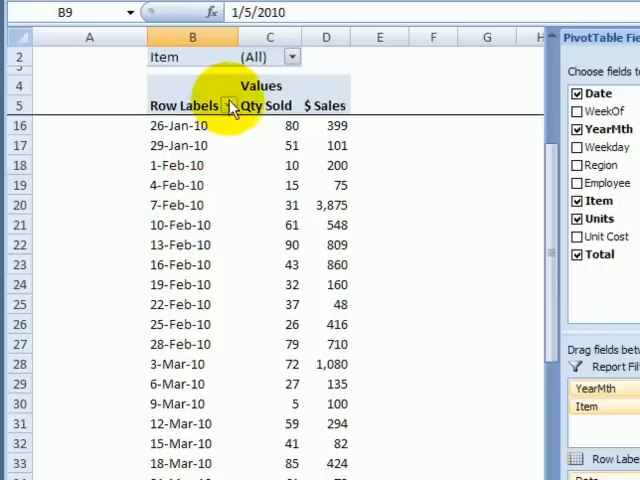
{"action": "left_click", "coordinate": [232, 104]}
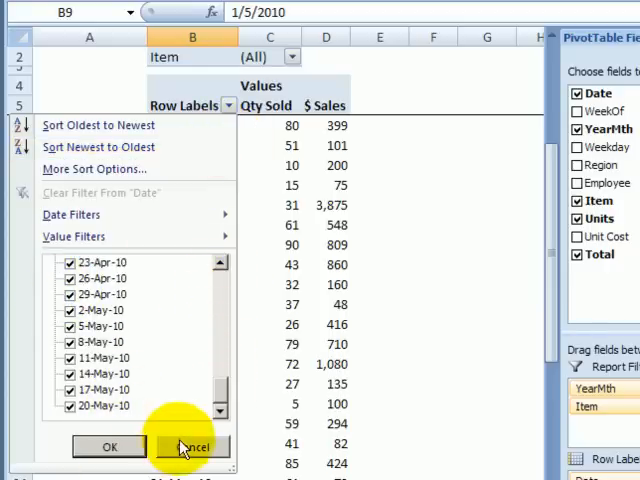
{"action": "left_click", "coordinate": [188, 444]}
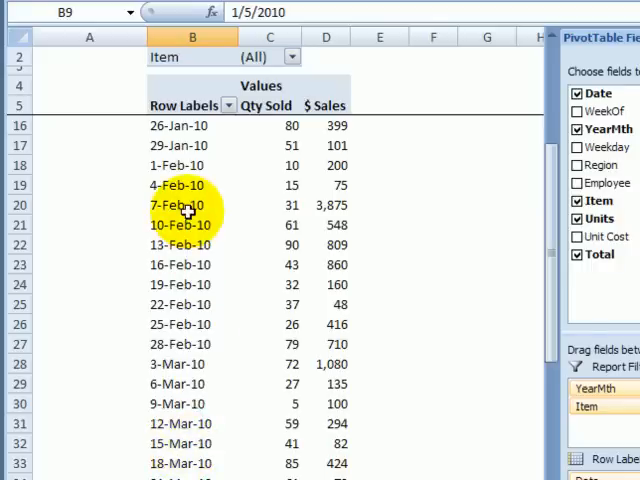
{"action": "mouse_move", "coordinate": [184, 204]}
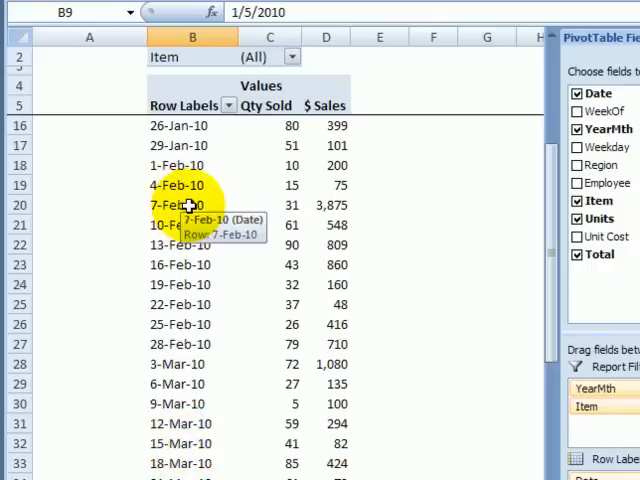
Hide the 7-Feb-10 date from the PivotTable via right-click Filter > Hide Selected Items
{"action": "right_click", "coordinate": [180, 204]}
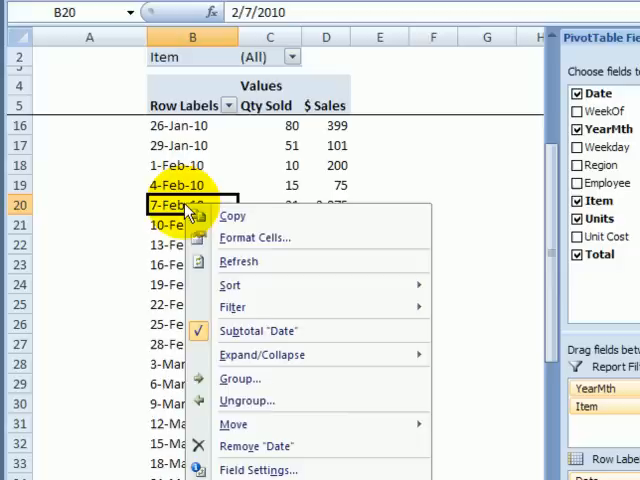
{"action": "mouse_move", "coordinate": [244, 312]}
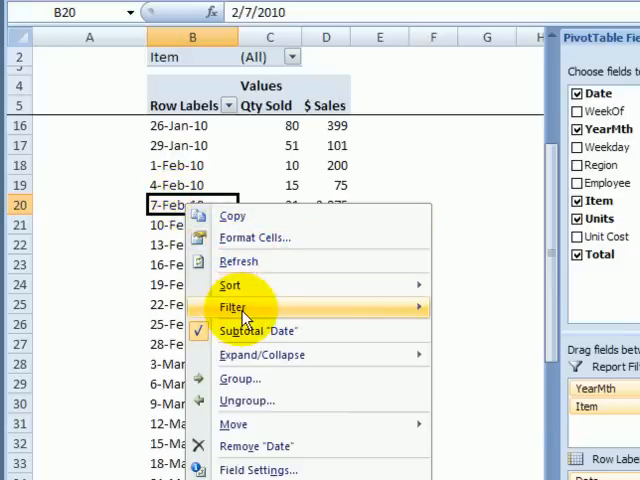
{"action": "left_click", "coordinate": [232, 308]}
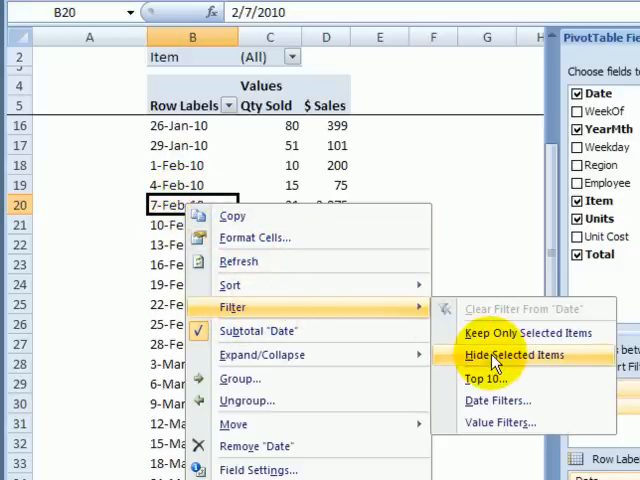
{"action": "left_click", "coordinate": [516, 356]}
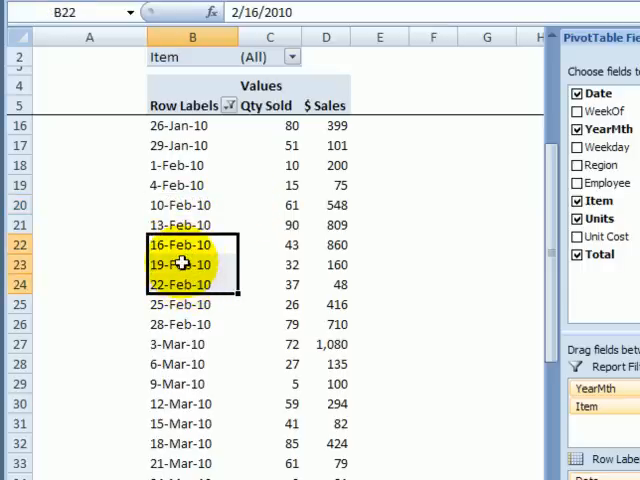
Hide the selected 16-Feb-10, 19-Feb-10 and 22-Feb-10 row labels via the right-click Filter menu
{"action": "right_click", "coordinate": [184, 264]}
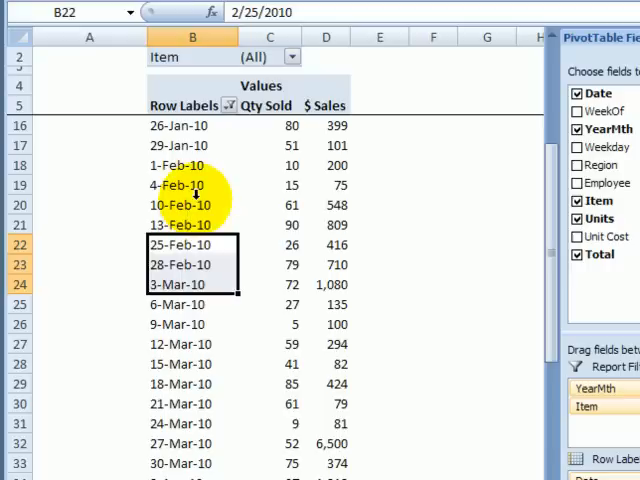
{"action": "mouse_move", "coordinate": [196, 186]}
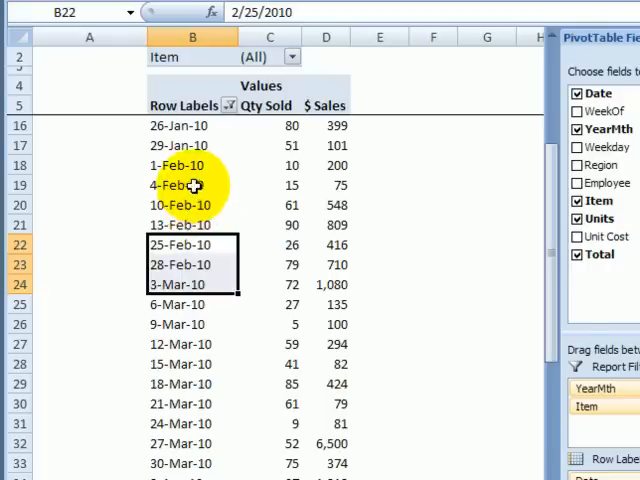
{"action": "mouse_move", "coordinate": [536, 178]}
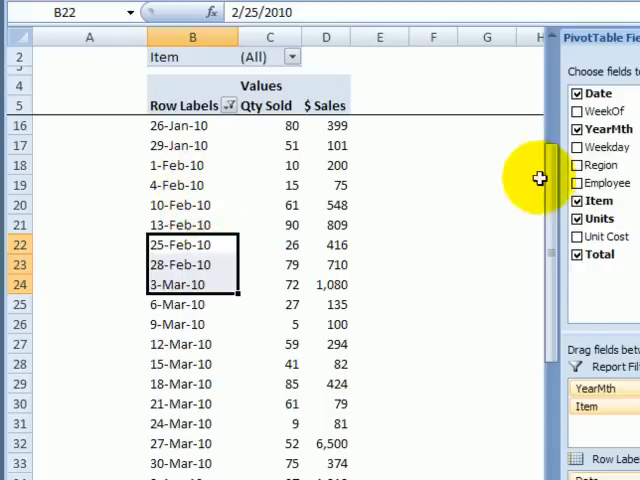
{"action": "mouse_move", "coordinate": [556, 188]}
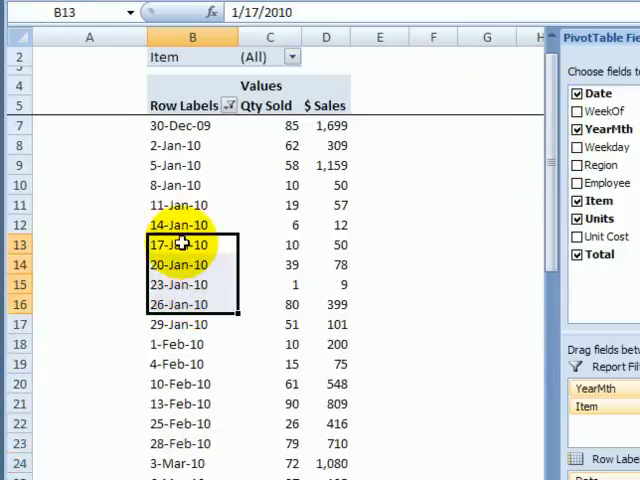
{"action": "mouse_move", "coordinate": [190, 304]}
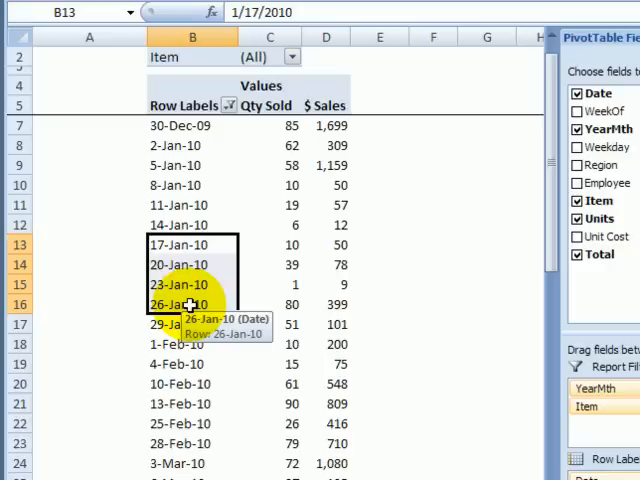
{"action": "mouse_move", "coordinate": [184, 244]}
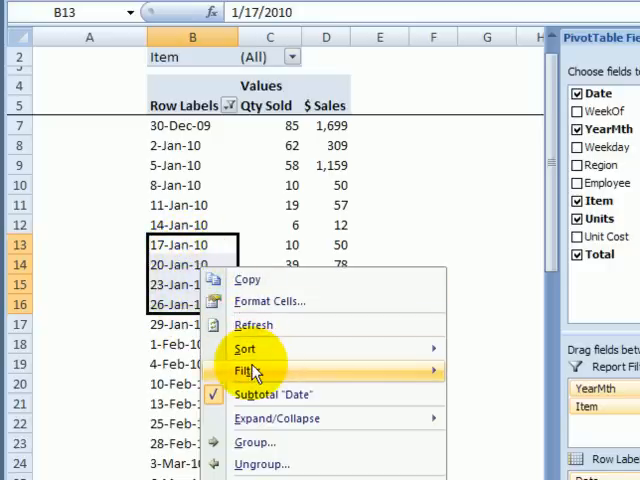
Keep only the 17, 20, 23 and 26 January 2010 rows, giving a Grand Total of 130 sold and $536
{"action": "left_click", "coordinate": [246, 372]}
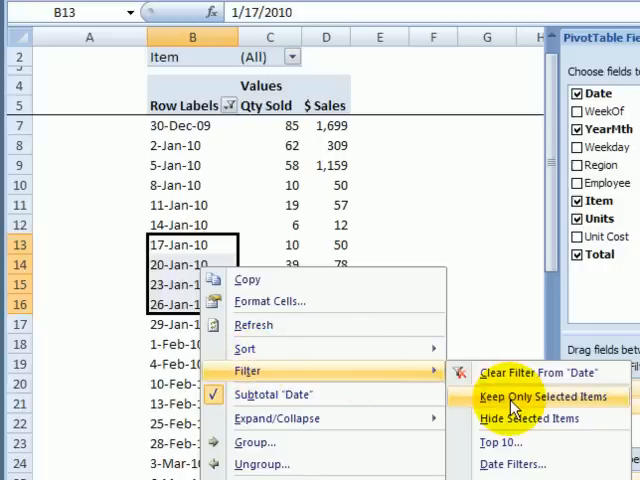
{"action": "left_click", "coordinate": [540, 396]}
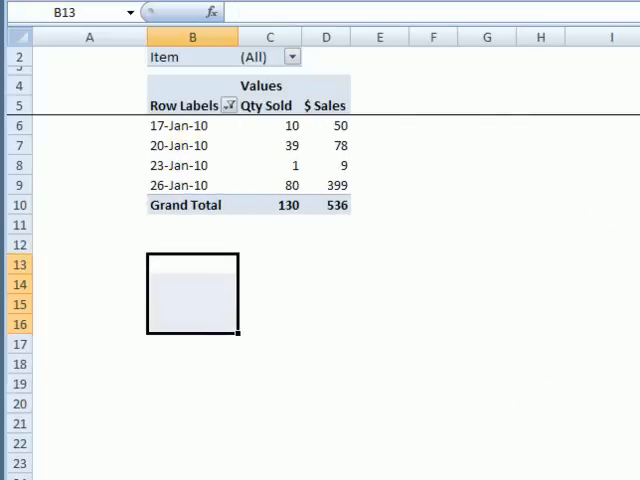
{"action": "mouse_move", "coordinate": [520, 452]}
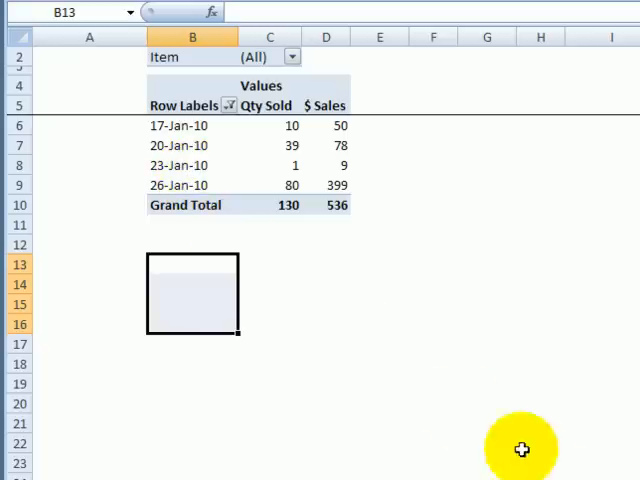